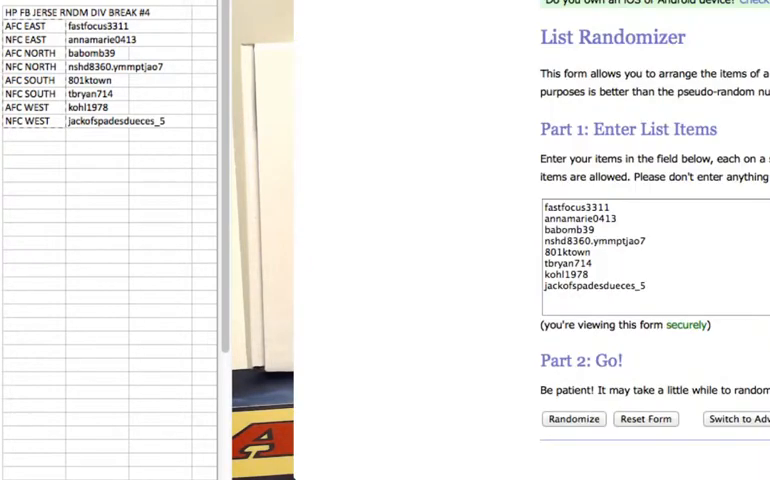
click(640, 285)
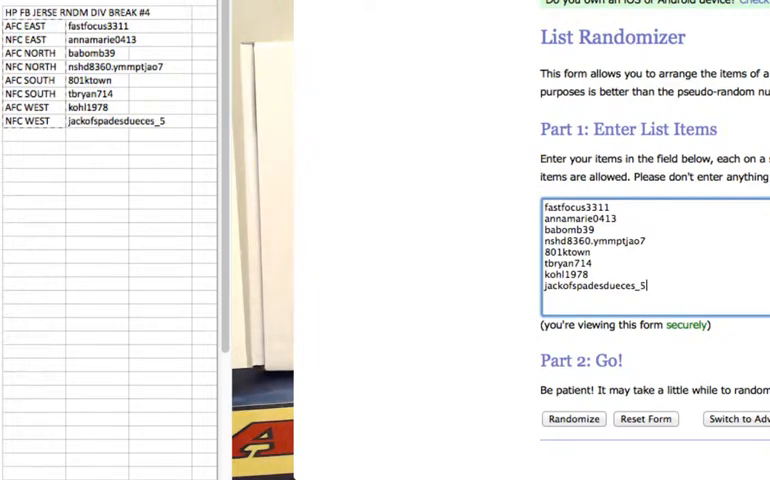
click(573, 418)
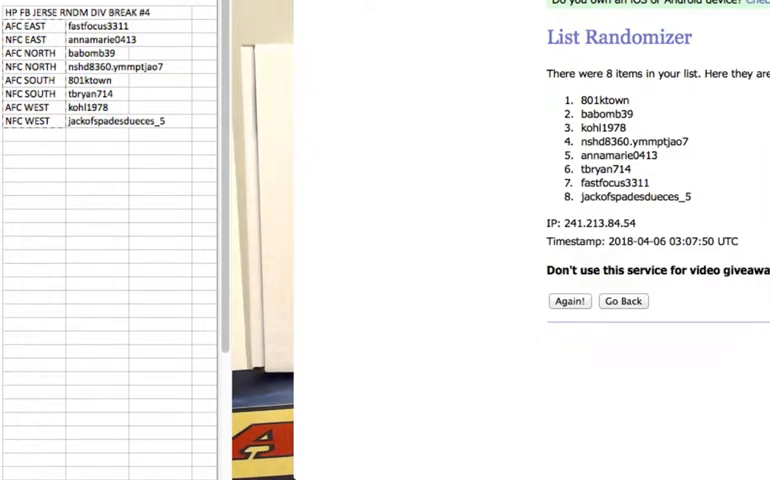
click(569, 301)
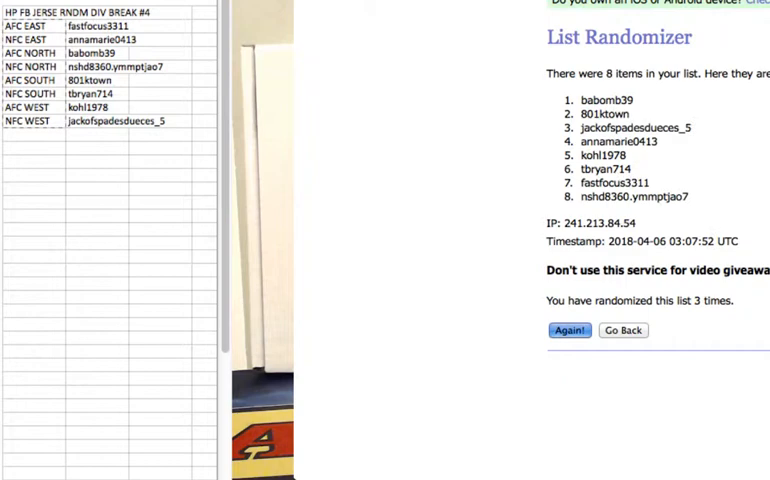
click(569, 330)
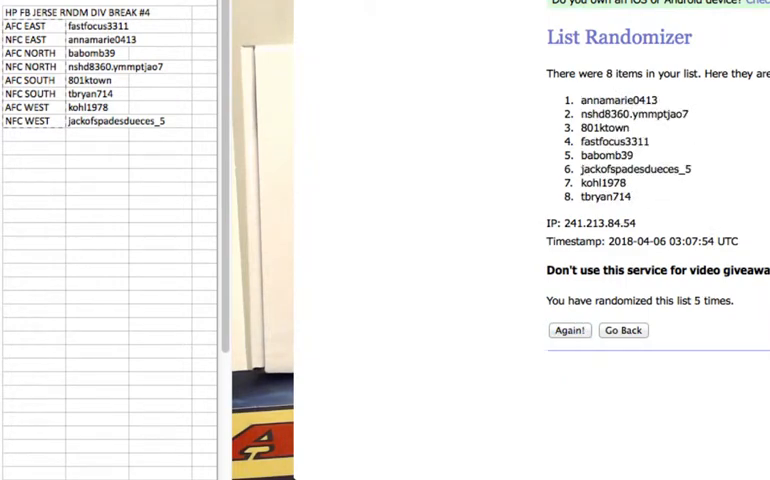
click(569, 330)
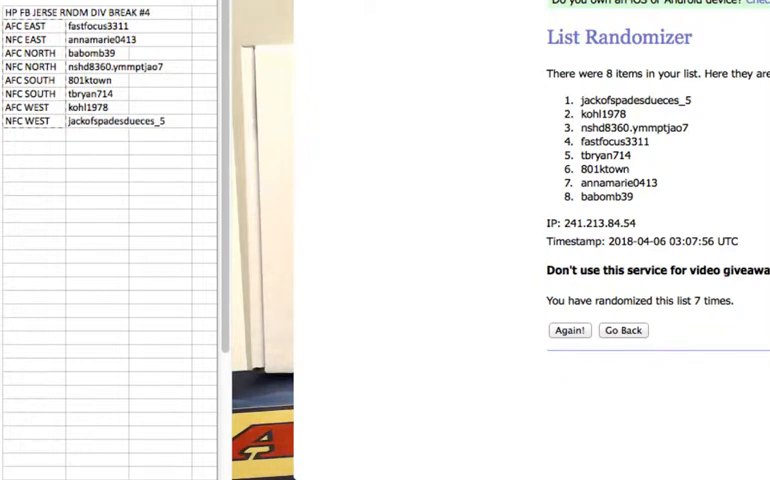
click(568, 330)
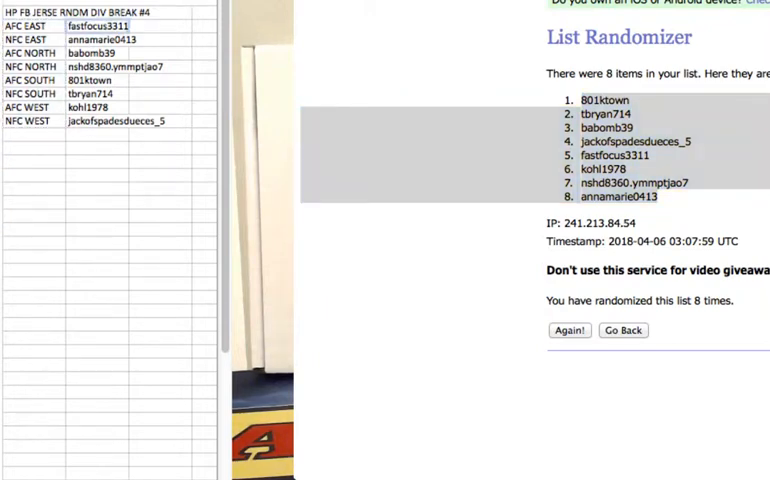
Select the Excel cell beside AFC EAST to receive the shuffled names
click(623, 330)
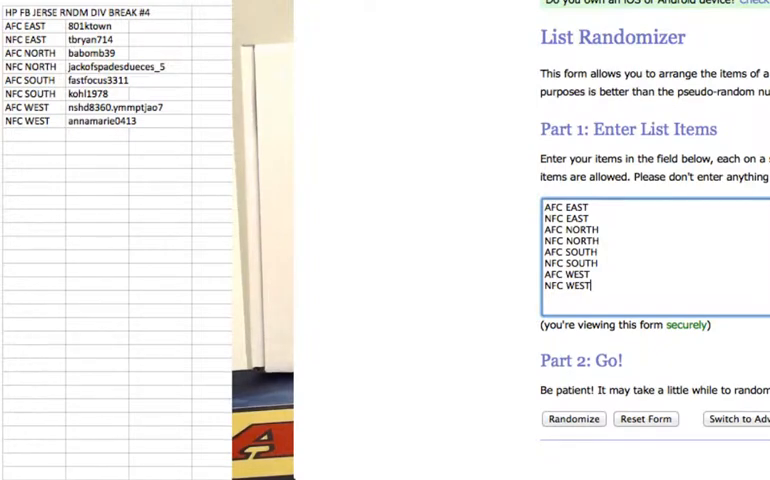
Randomize the division list repeatedly, ending with NFC WEST first and NFC NORTH last
click(573, 419)
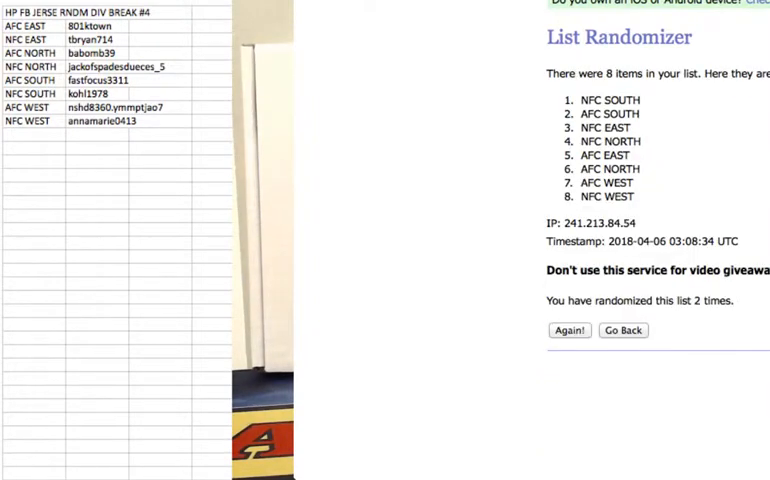
click(569, 330)
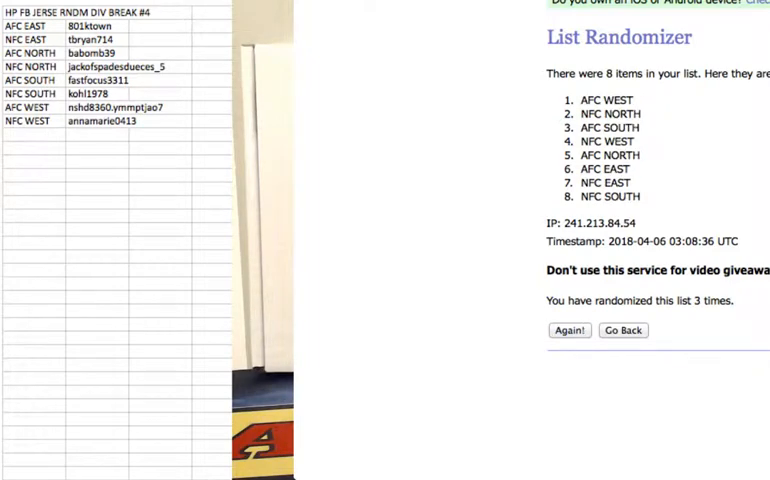
click(568, 330)
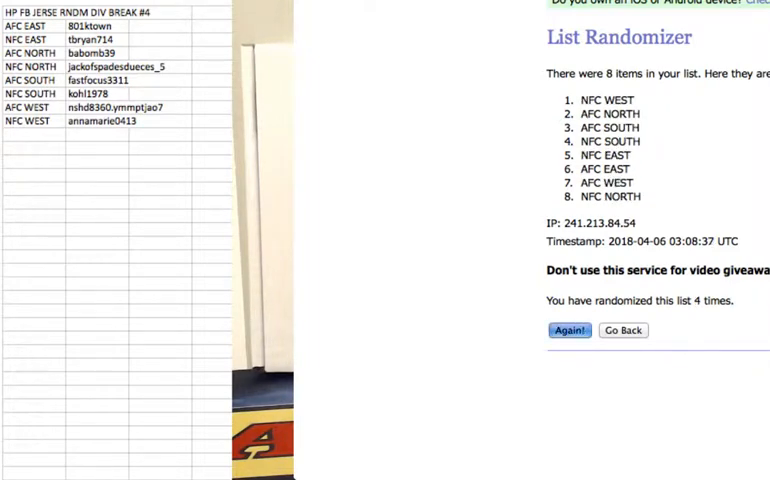
click(568, 330)
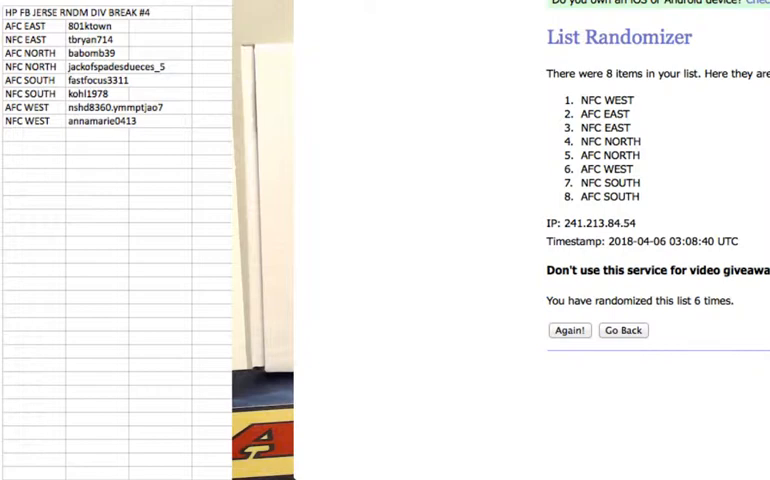
click(570, 330)
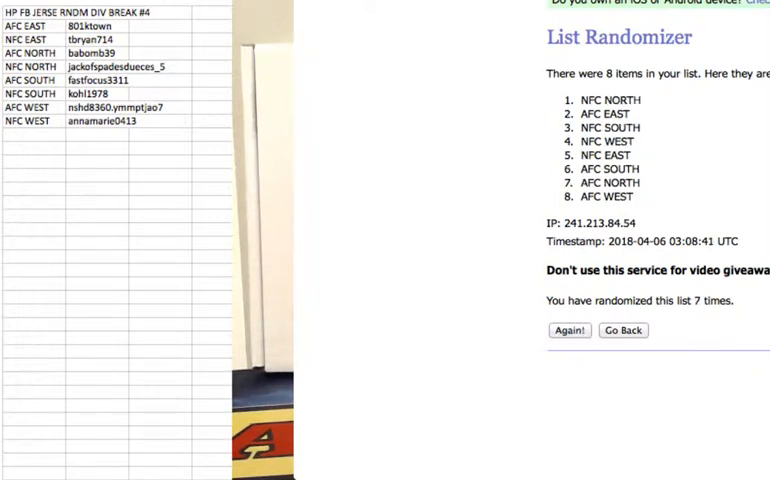
click(569, 330)
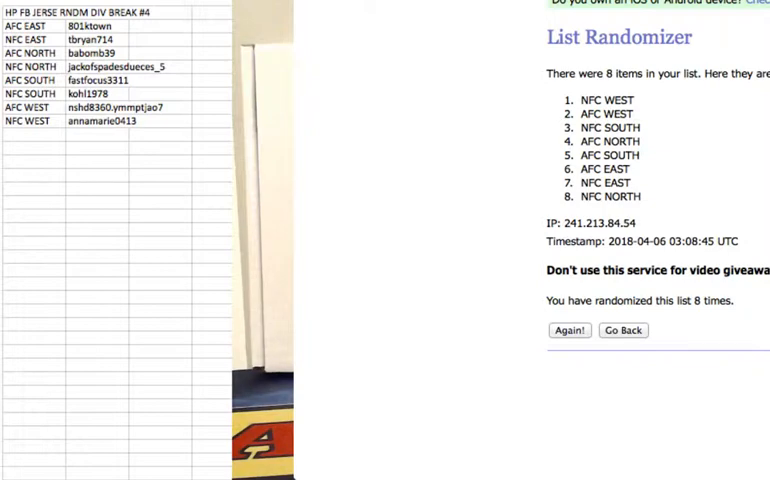